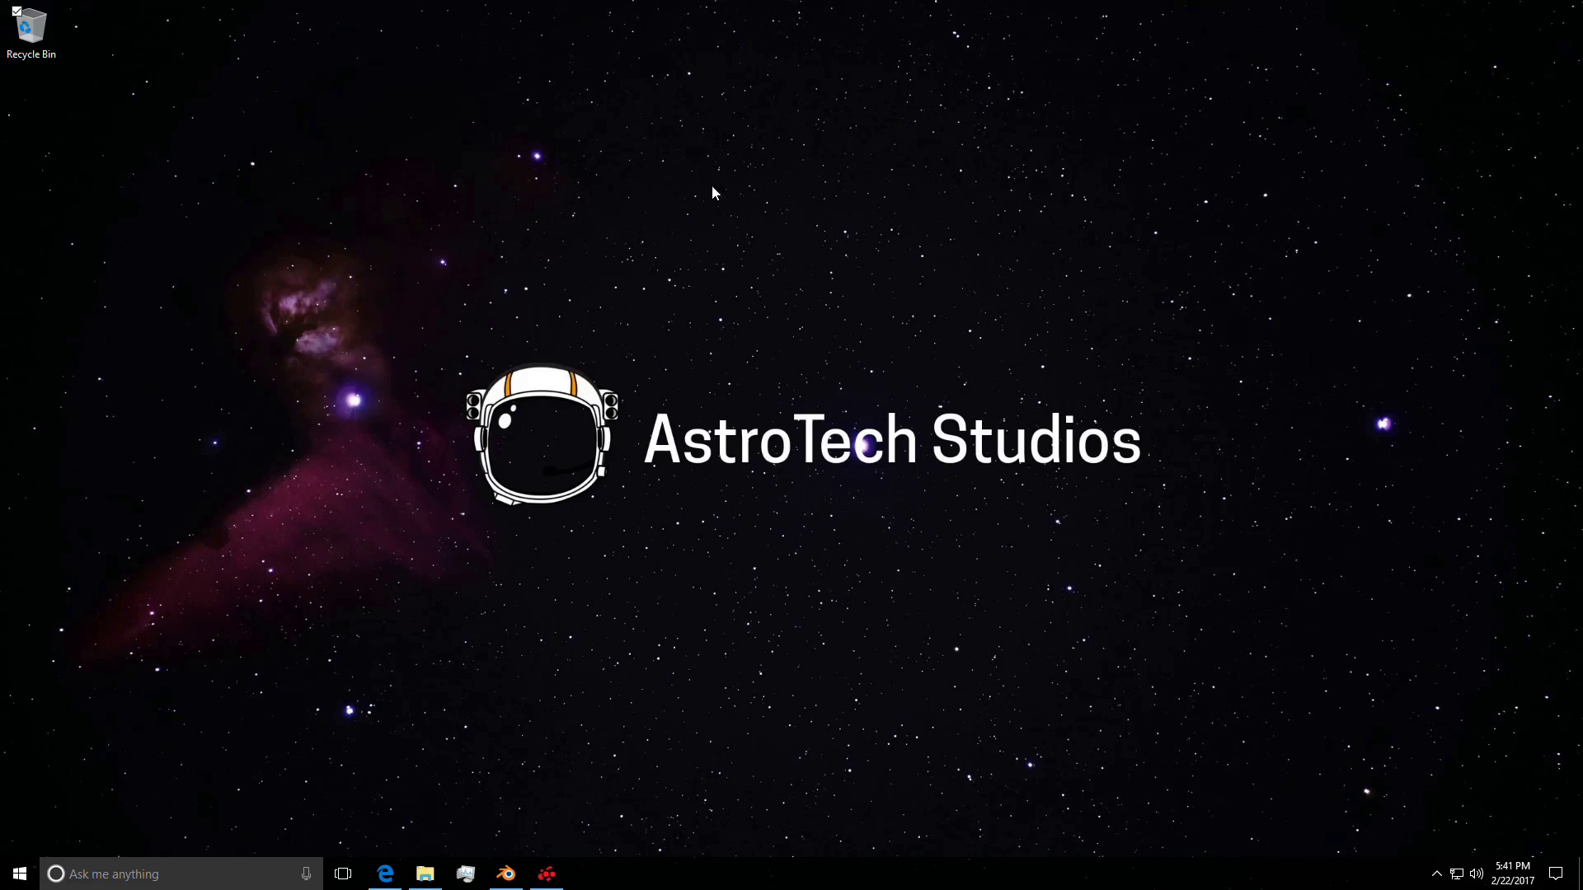
pyautogui.moveTo(536, 661)
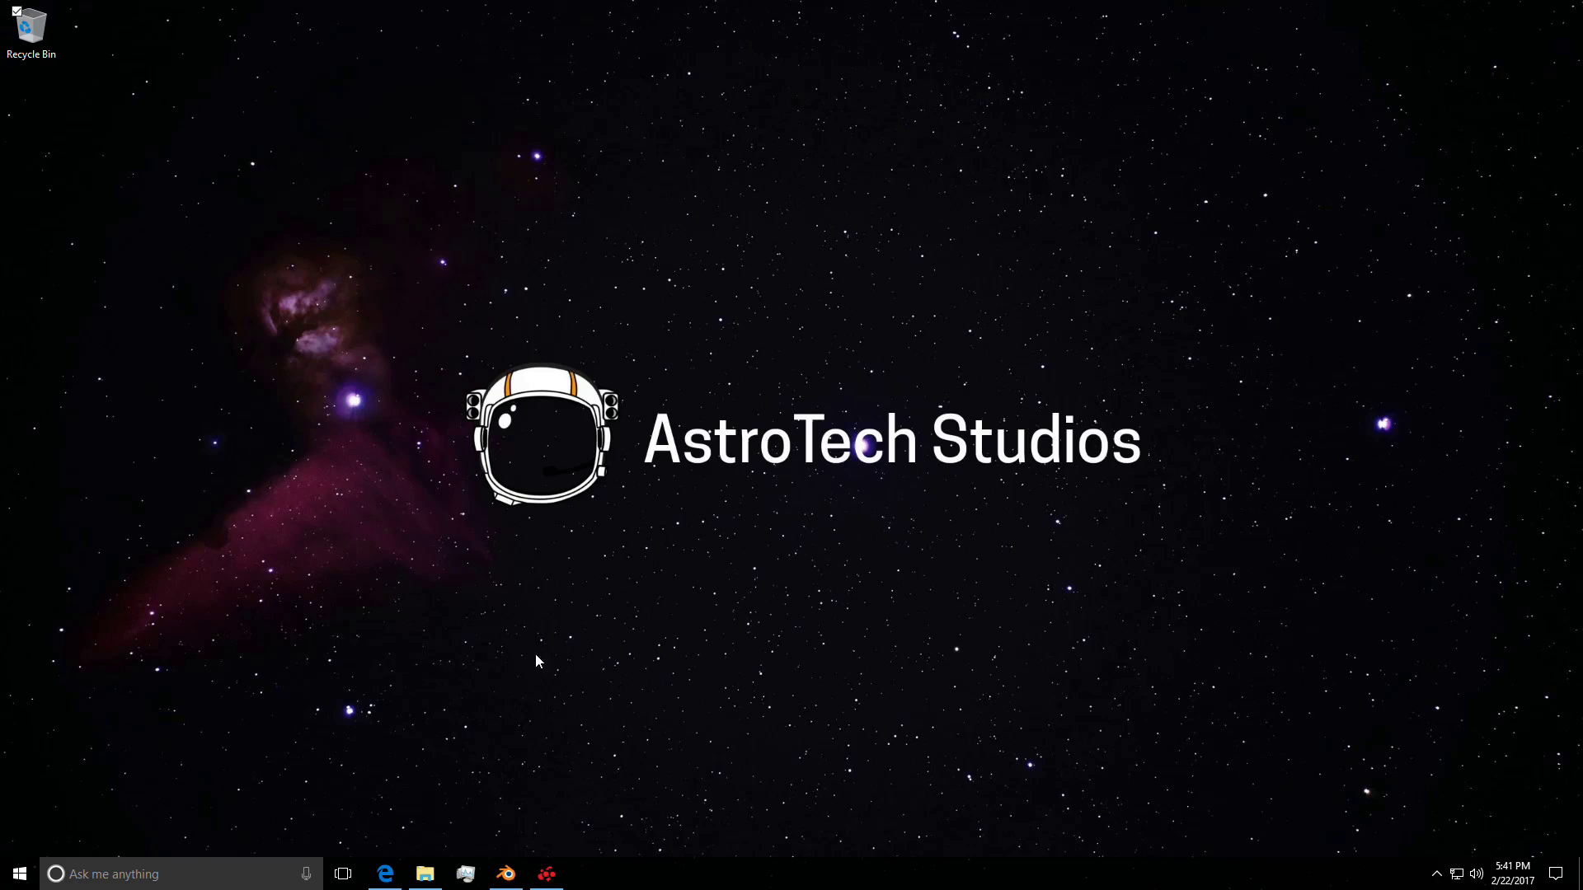
# - Read down the Zen page through the five SenseMI feature descriptions to the Latest News section
pyautogui.click(386, 874)
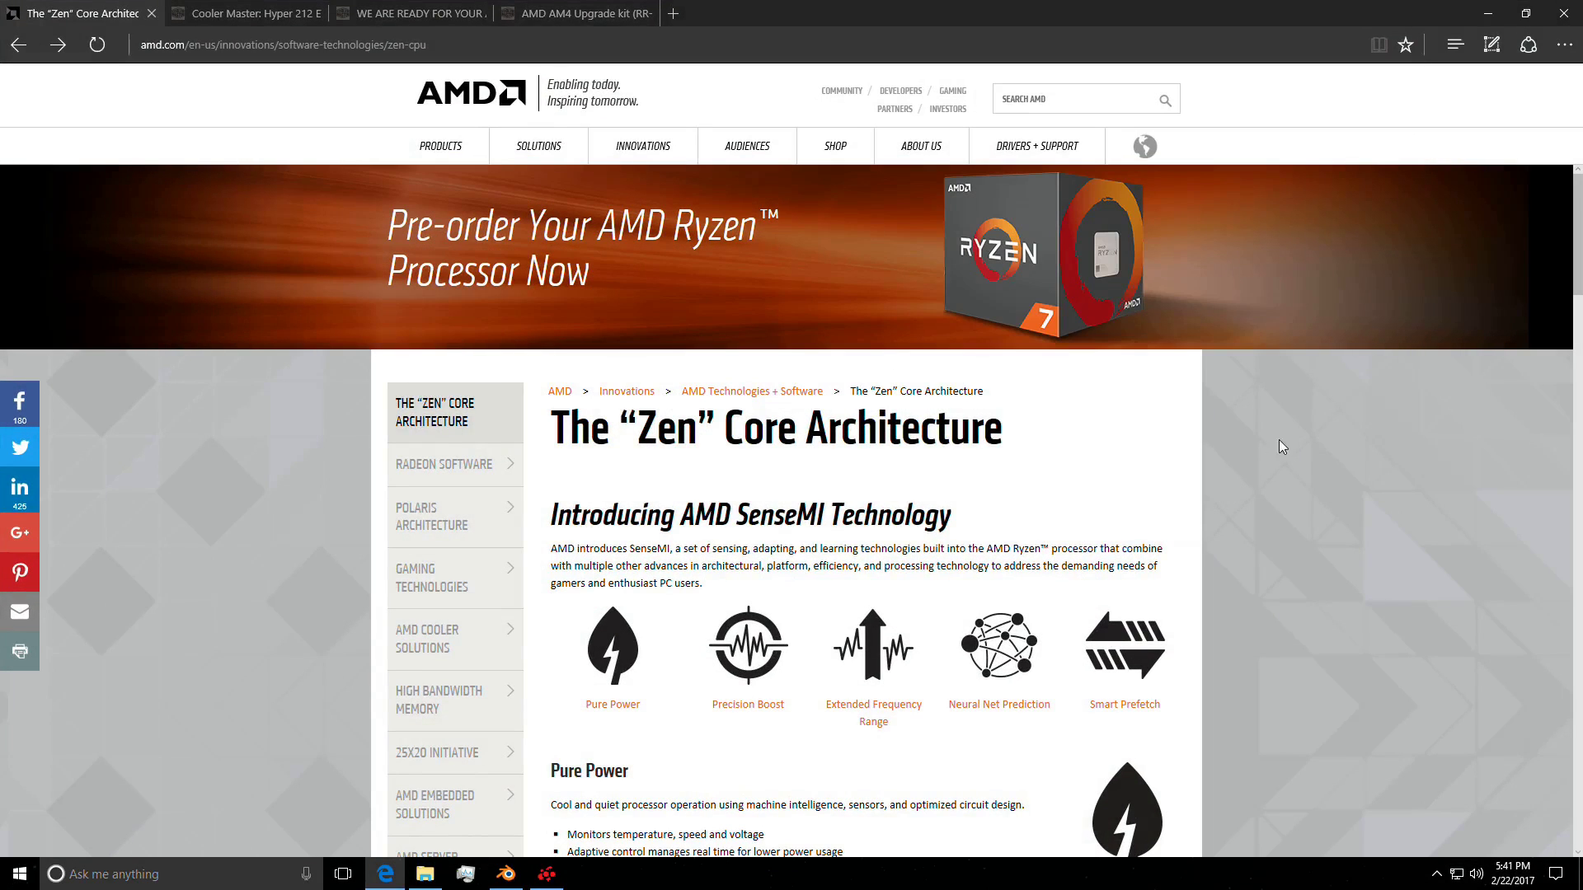
pyautogui.scroll(-3)
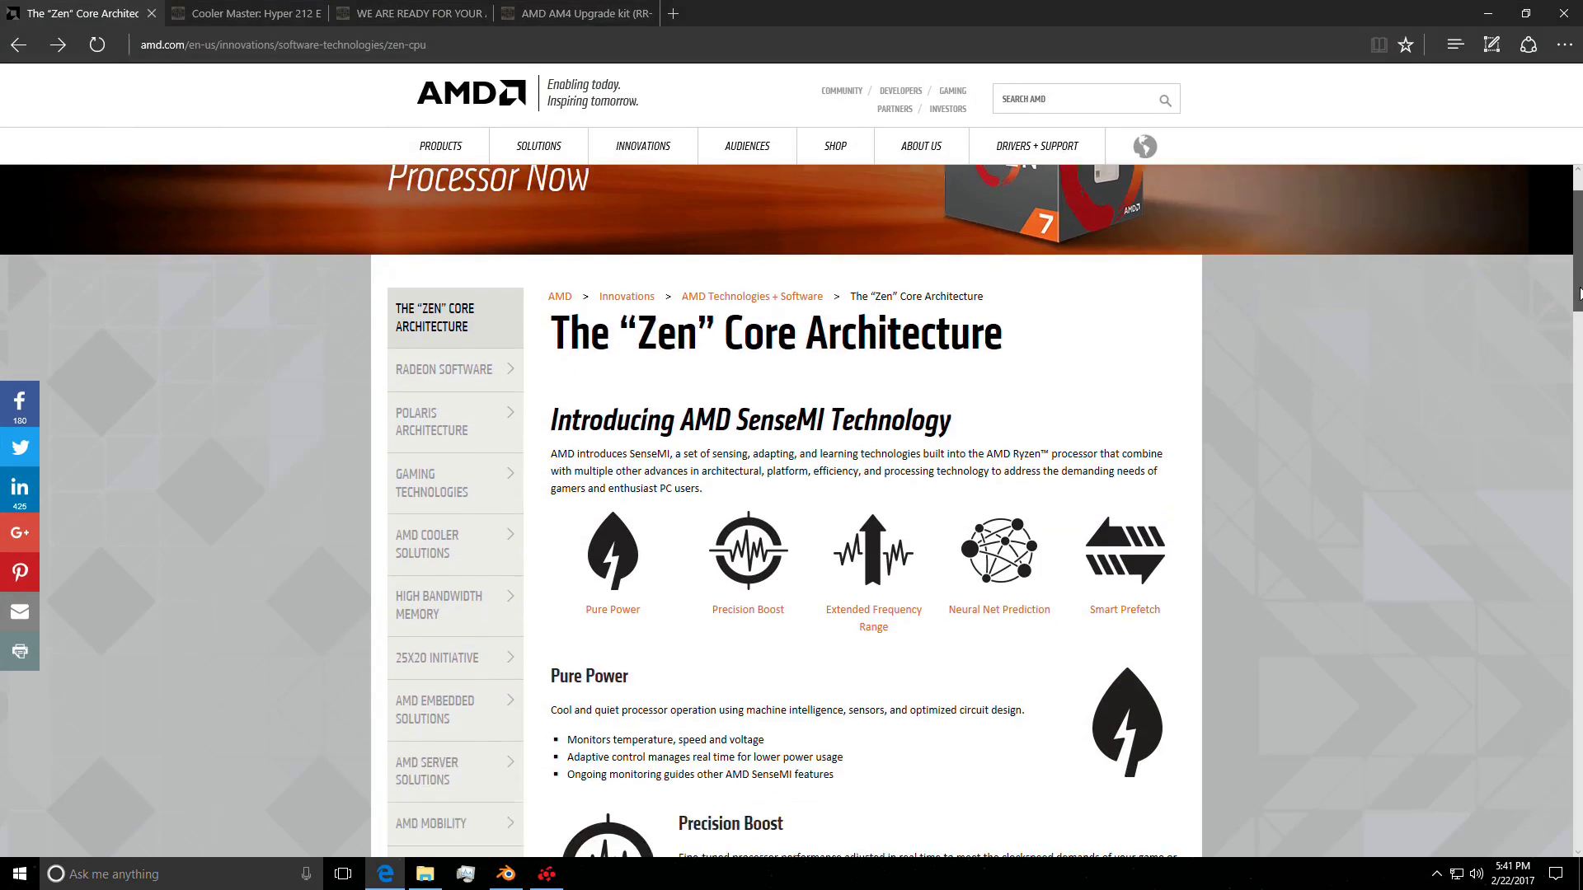
pyautogui.scroll(-3)
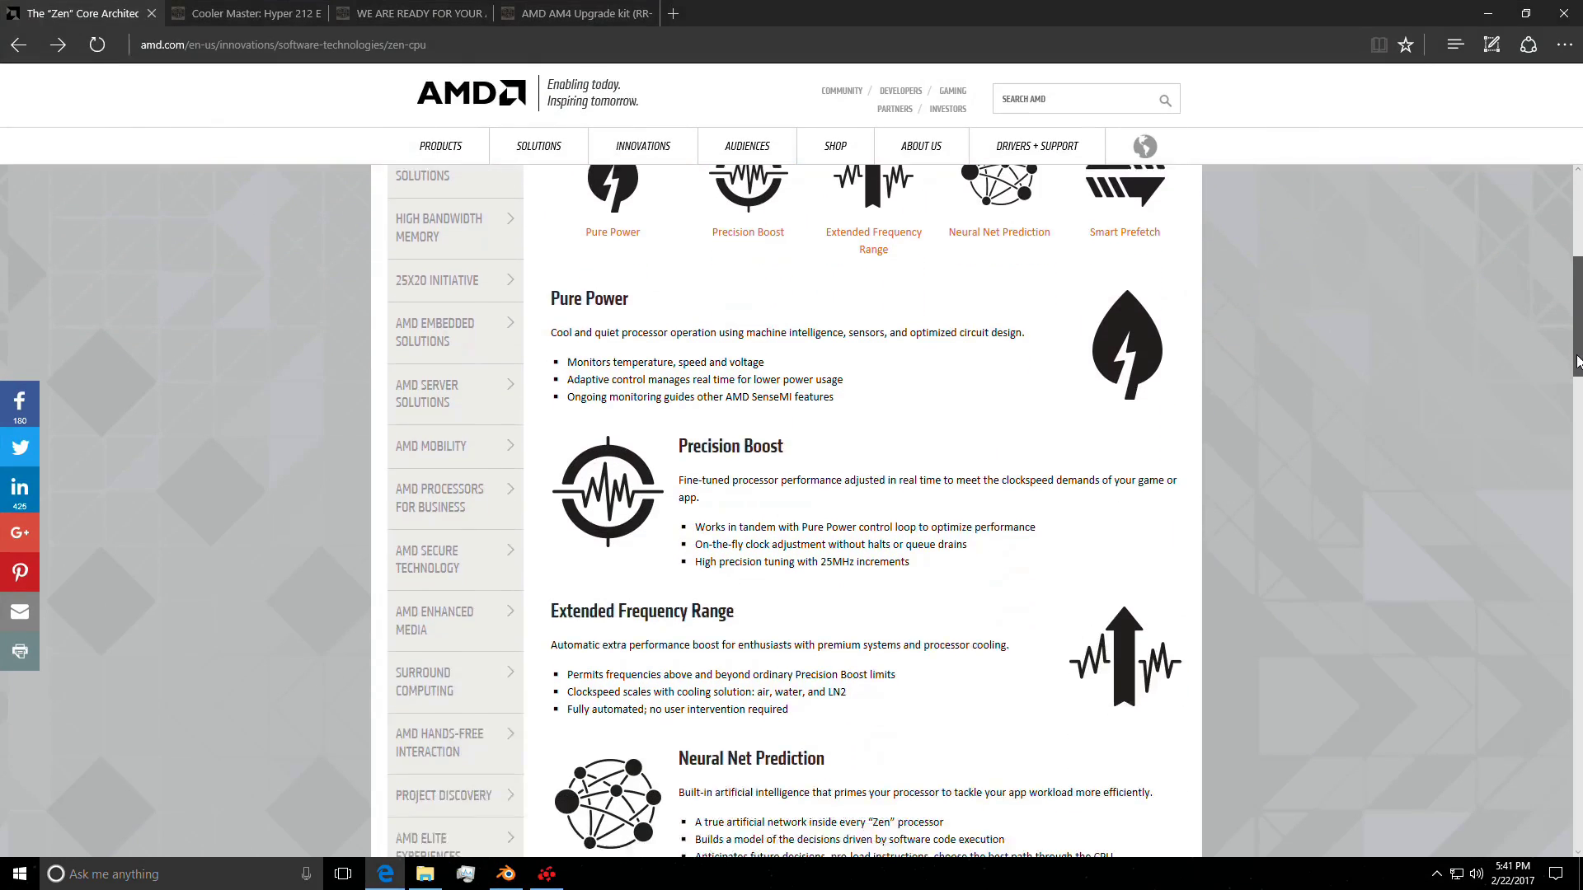
pyautogui.scroll(-3)
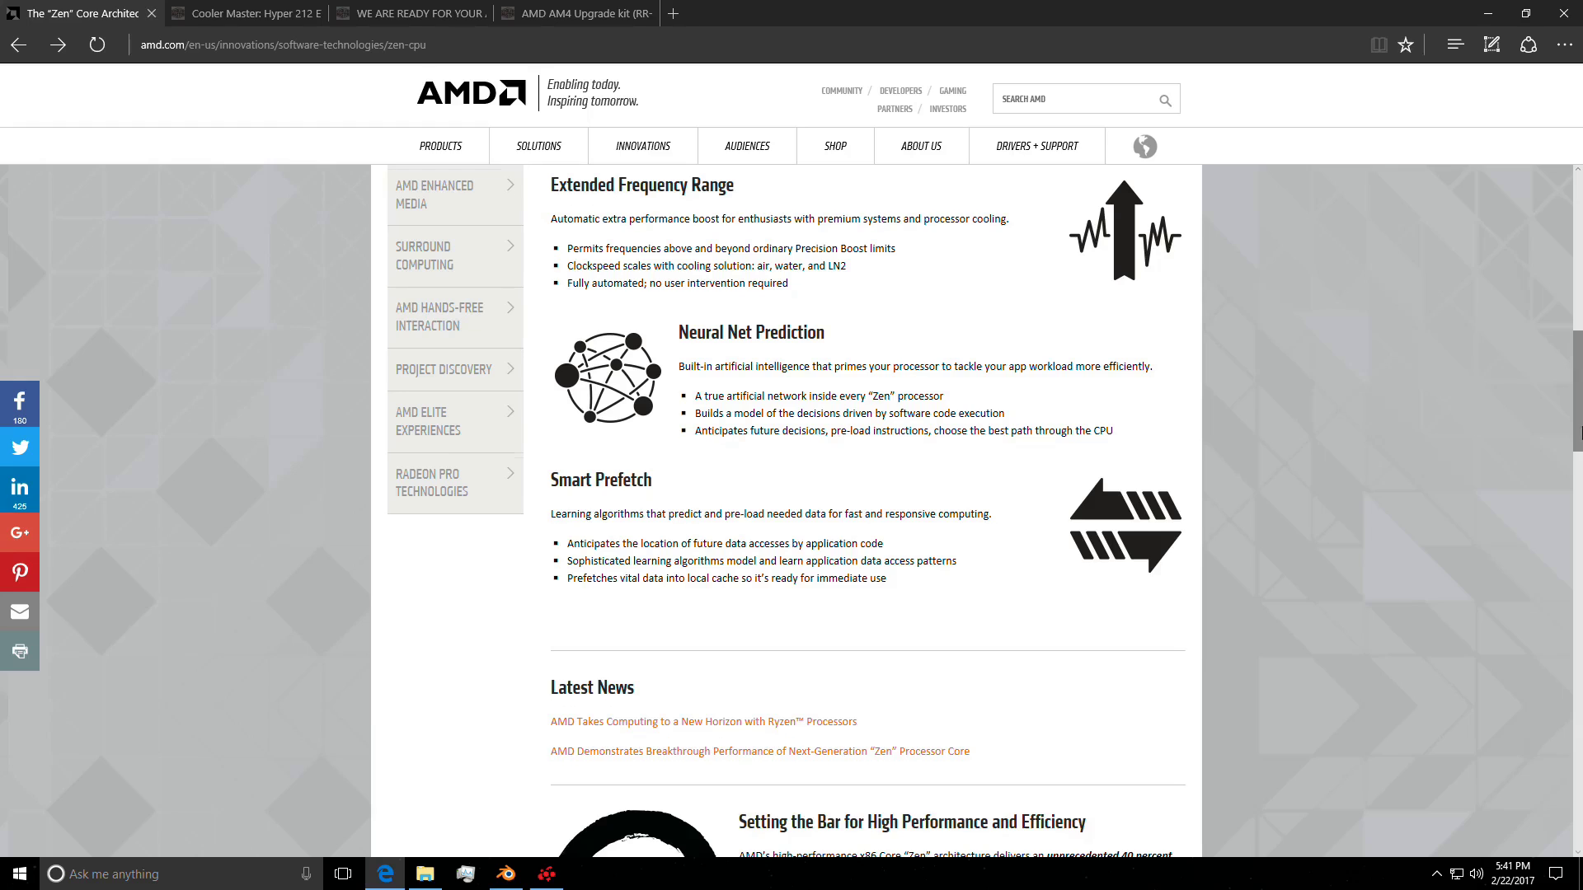
pyautogui.click(243, 13)
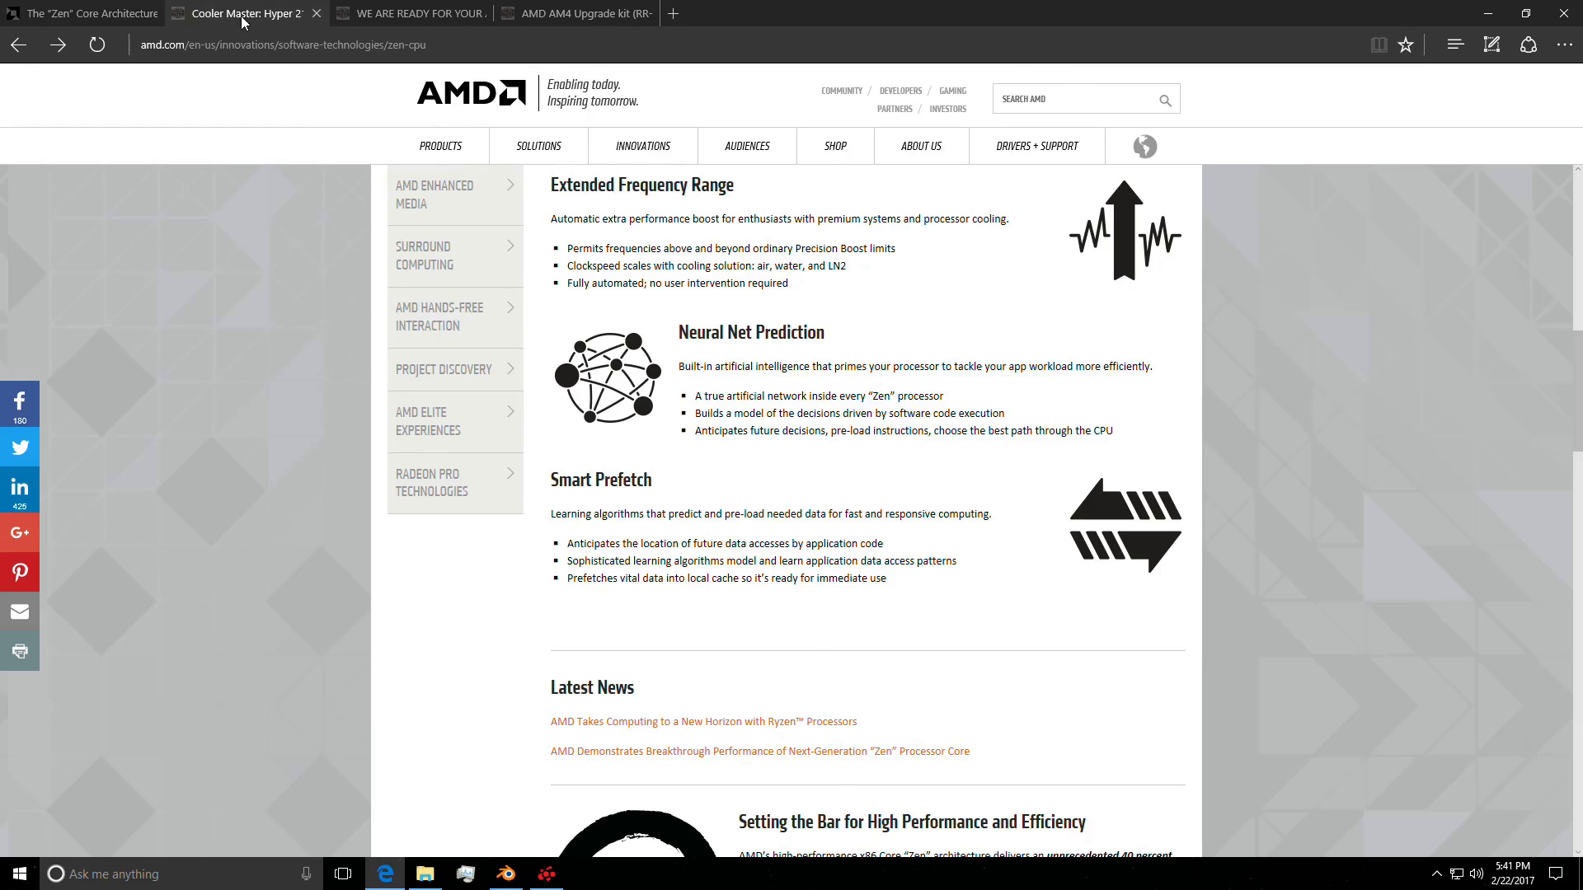
# - View the Hyper 212 EVO feature list and display its mounting-hardware photo from the gallery
pyautogui.click(242, 13)
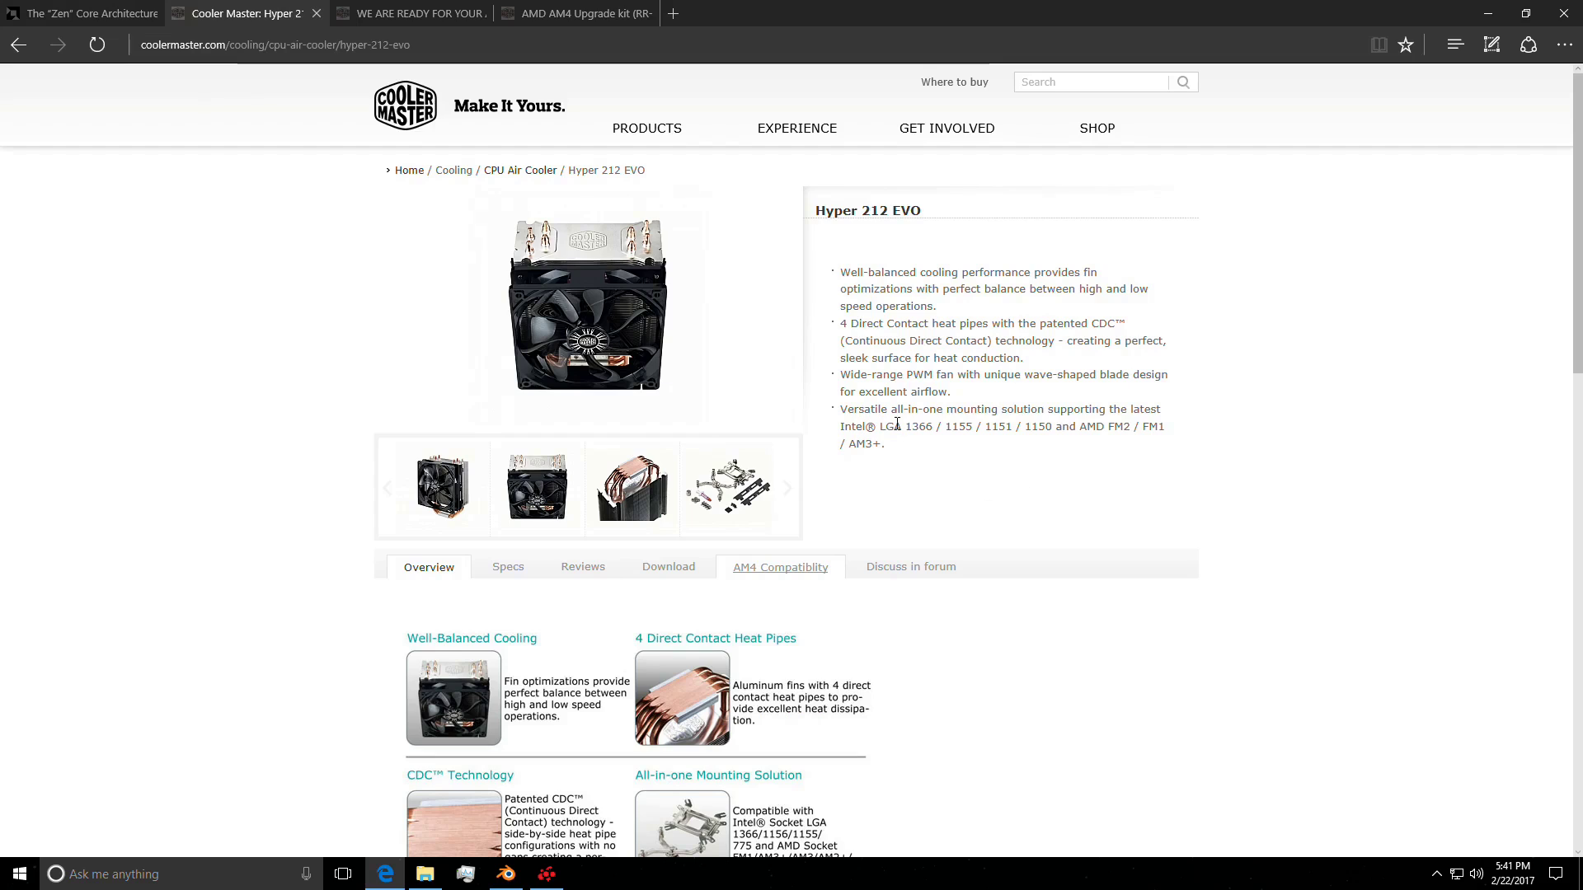
pyautogui.moveTo(920, 467)
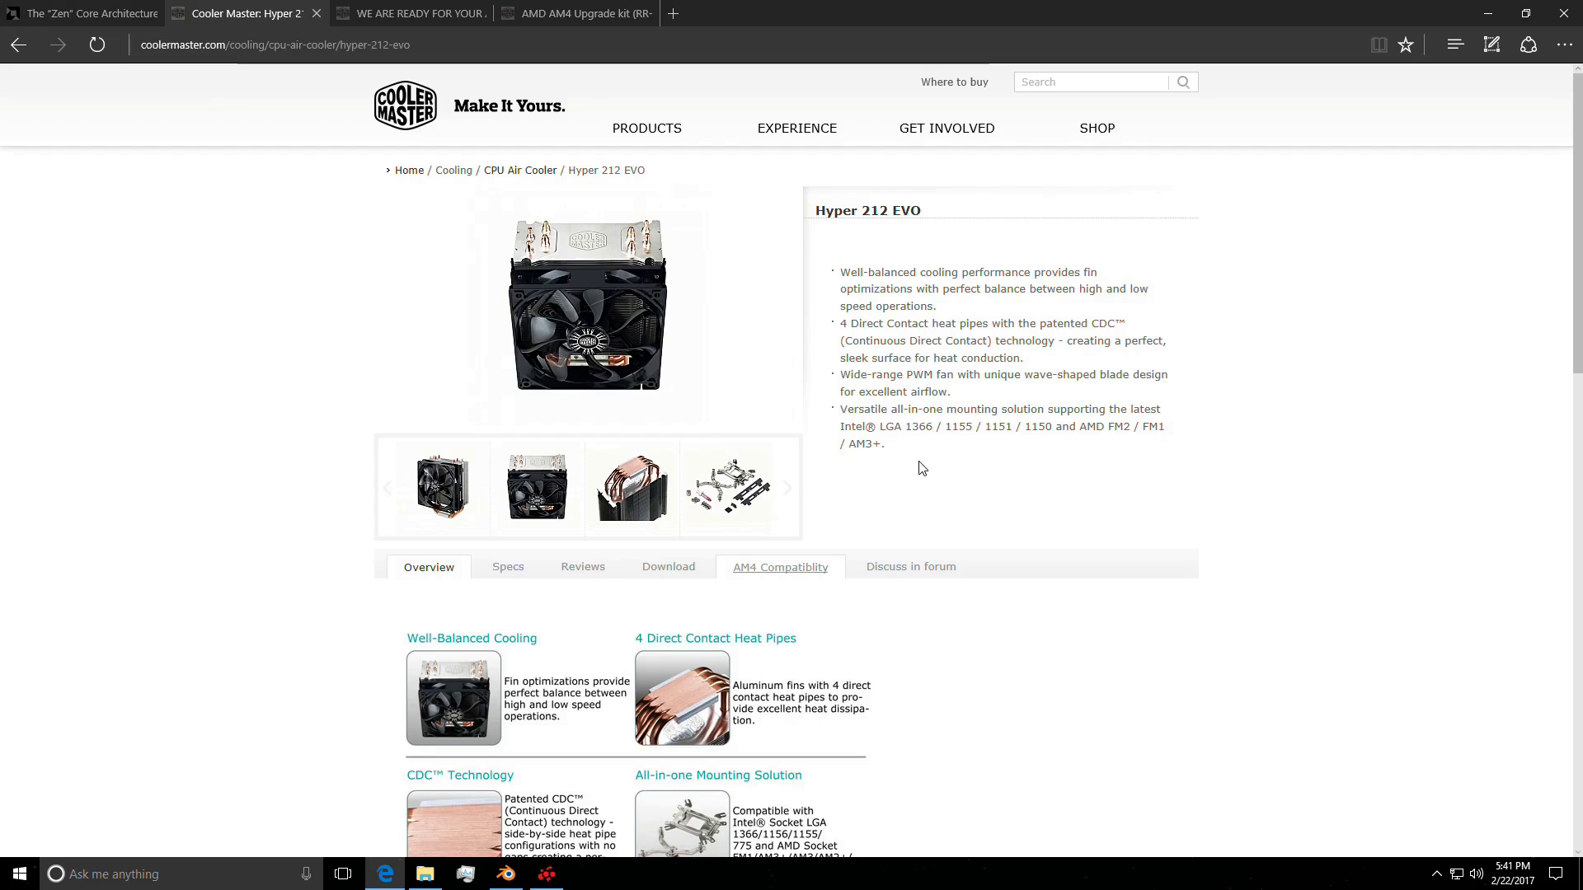
pyautogui.moveTo(1080, 628)
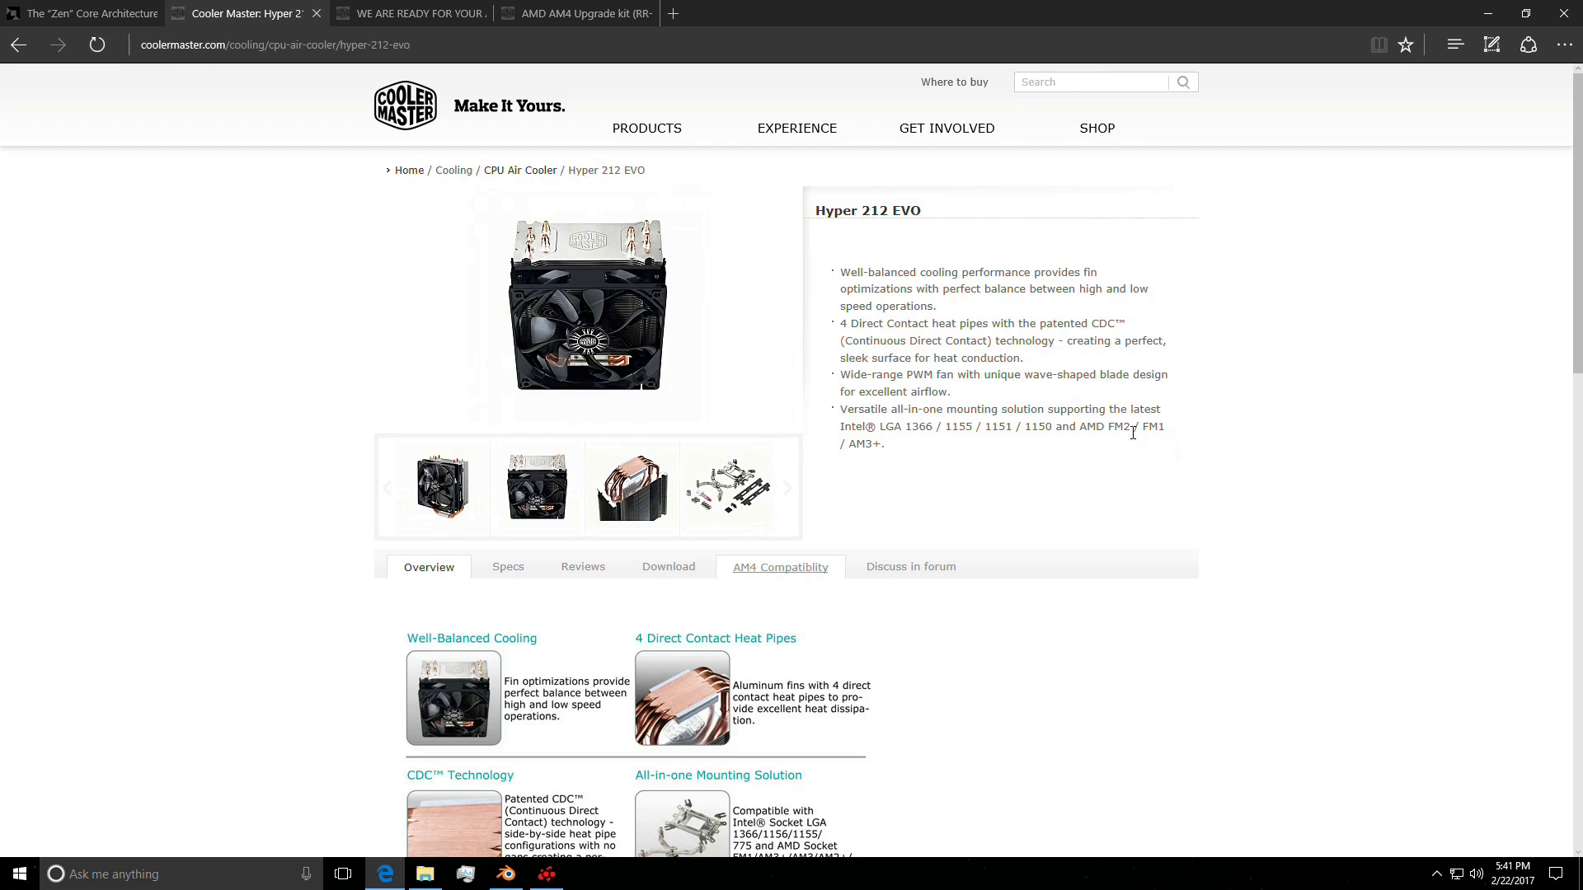
pyautogui.scroll(-3)
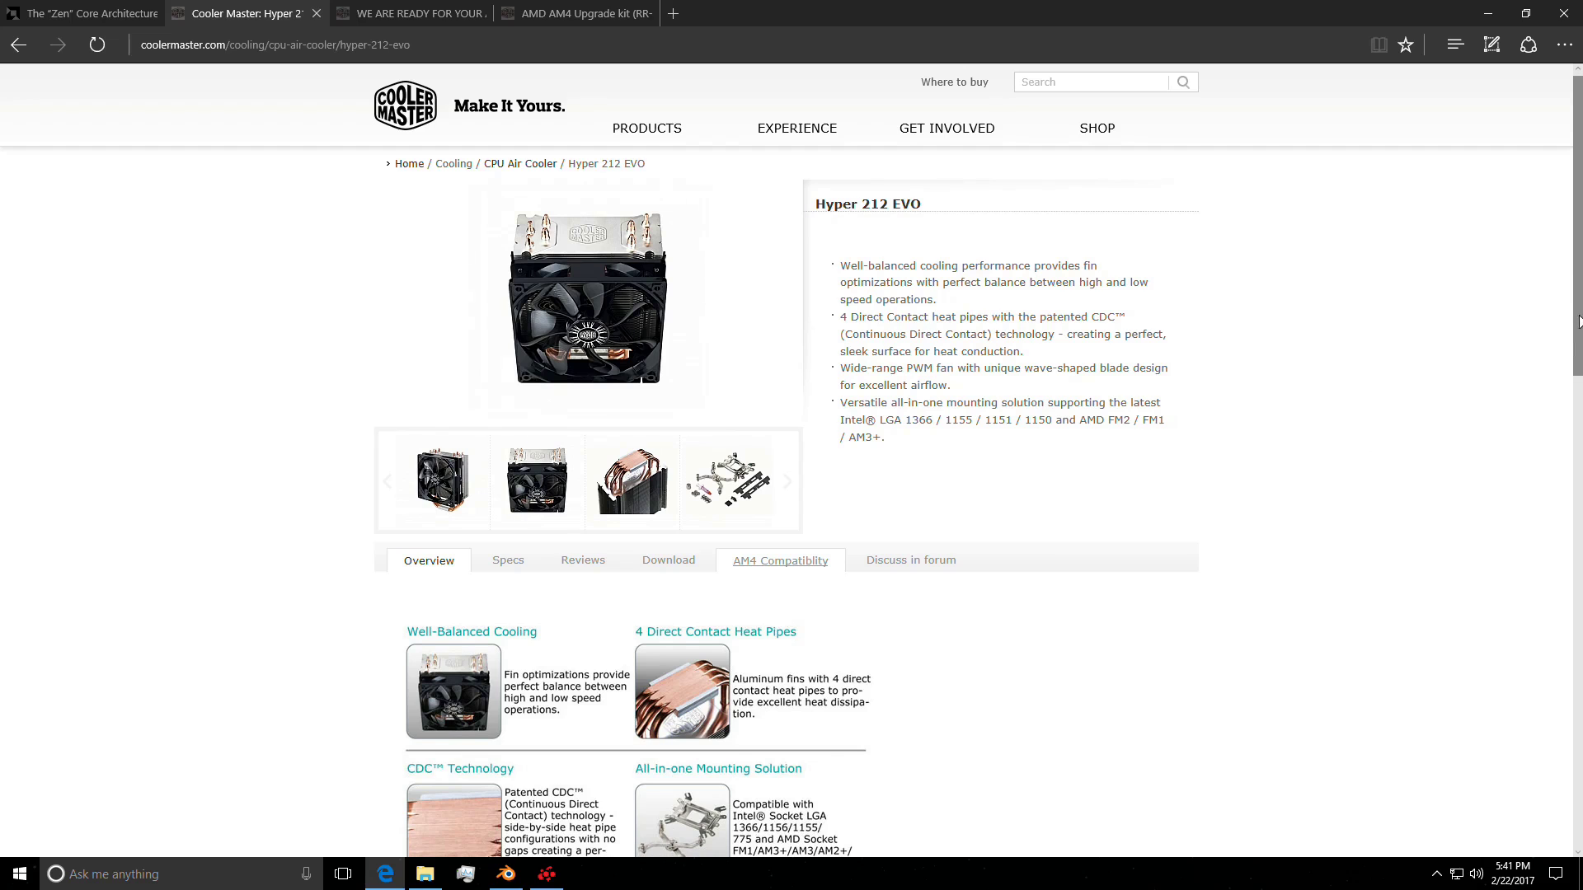
pyautogui.click(727, 479)
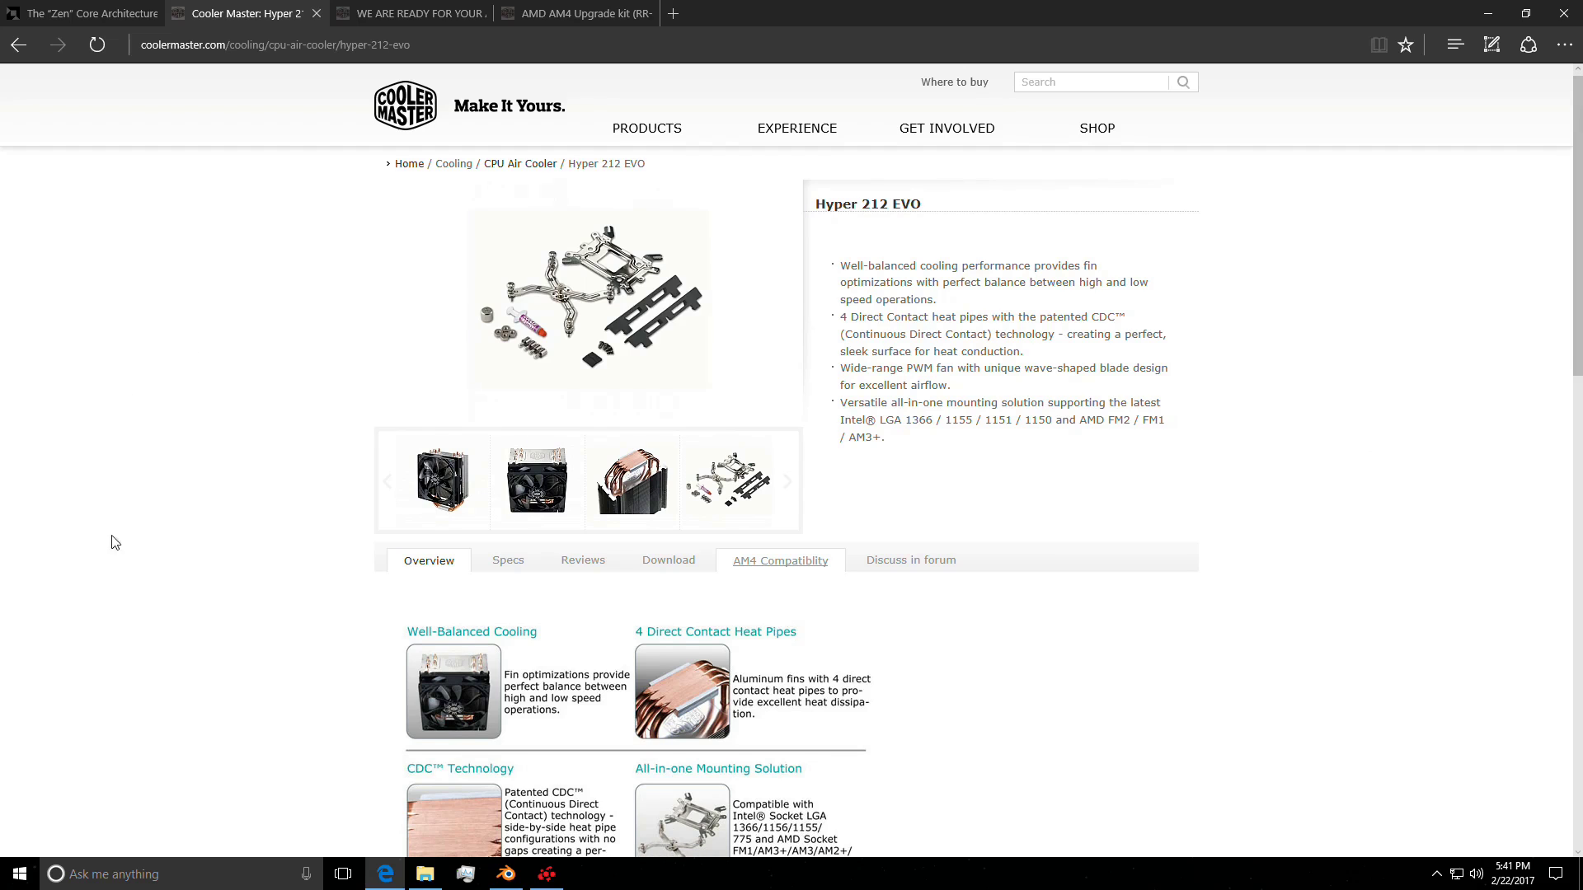
pyautogui.moveTo(147, 374)
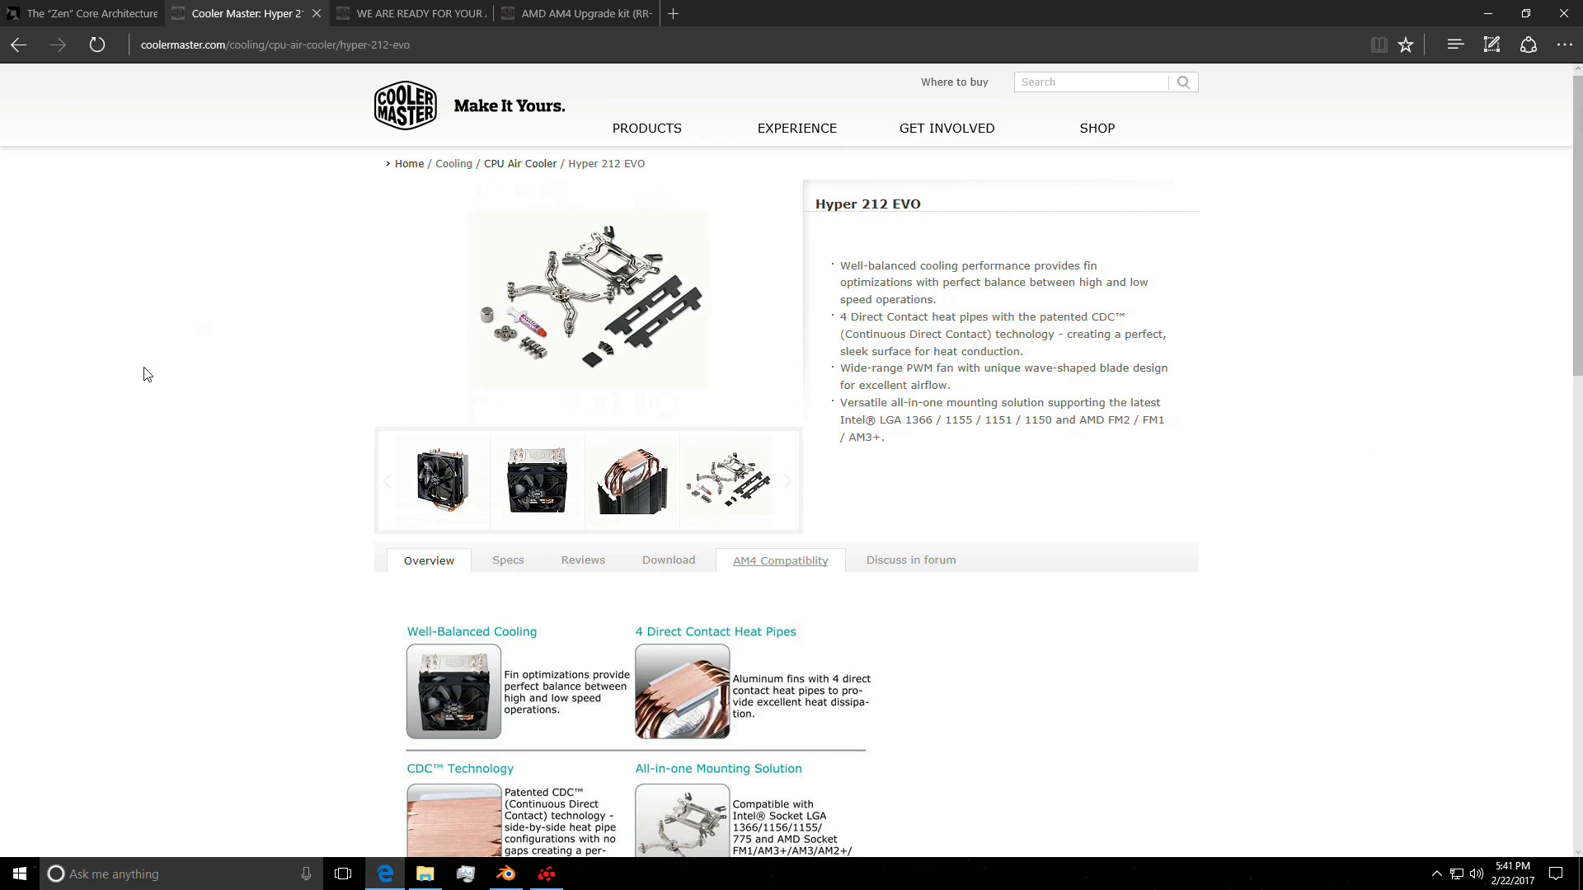
pyautogui.moveTo(233, 132)
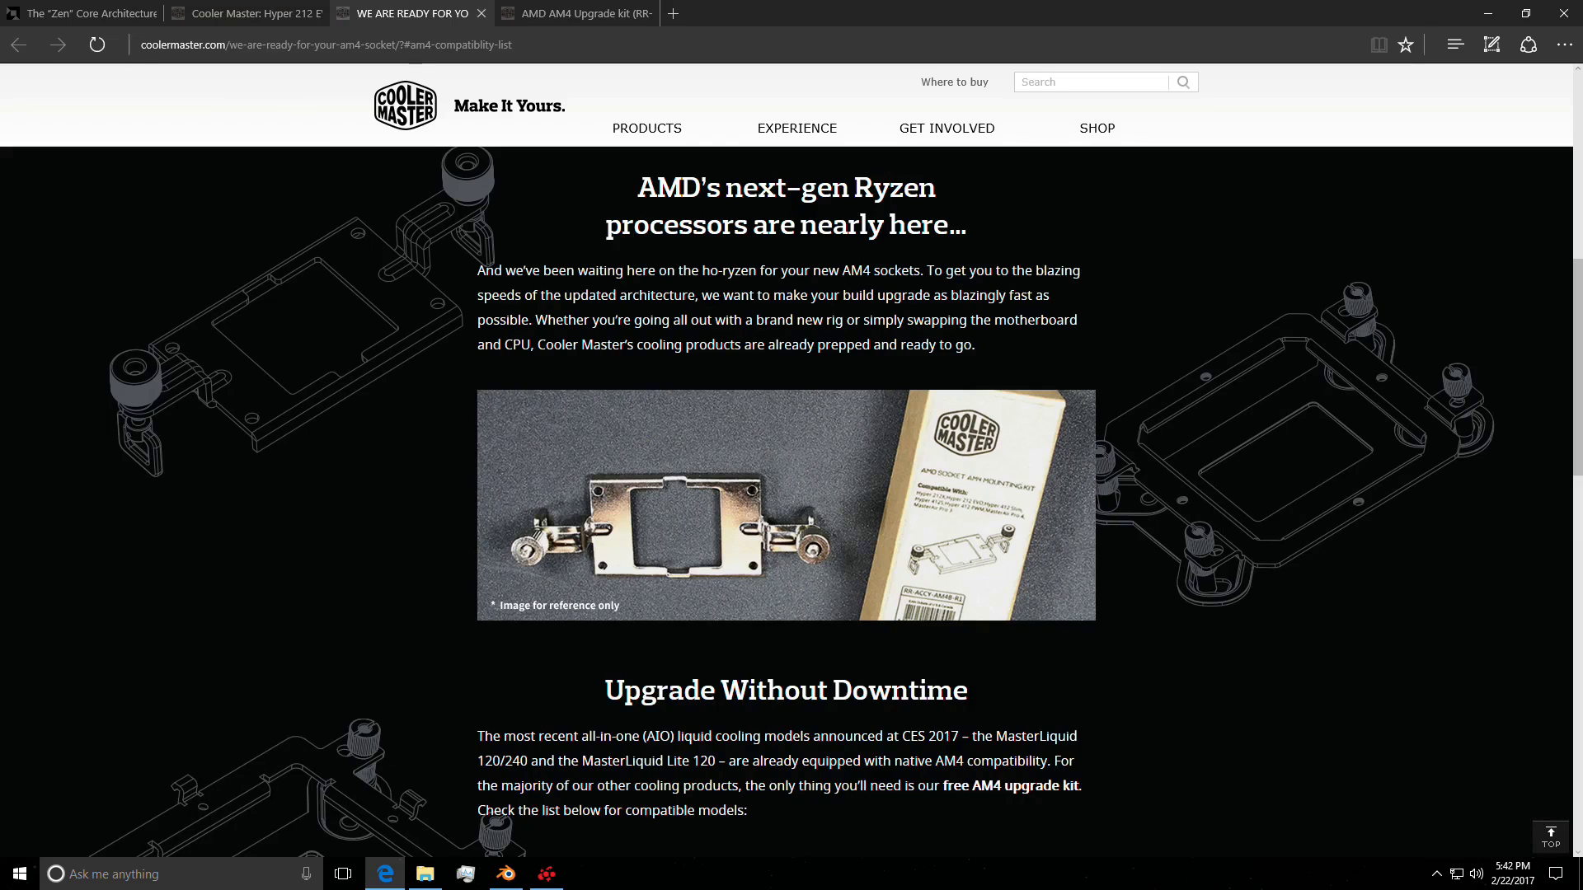
pyautogui.moveTo(862, 389)
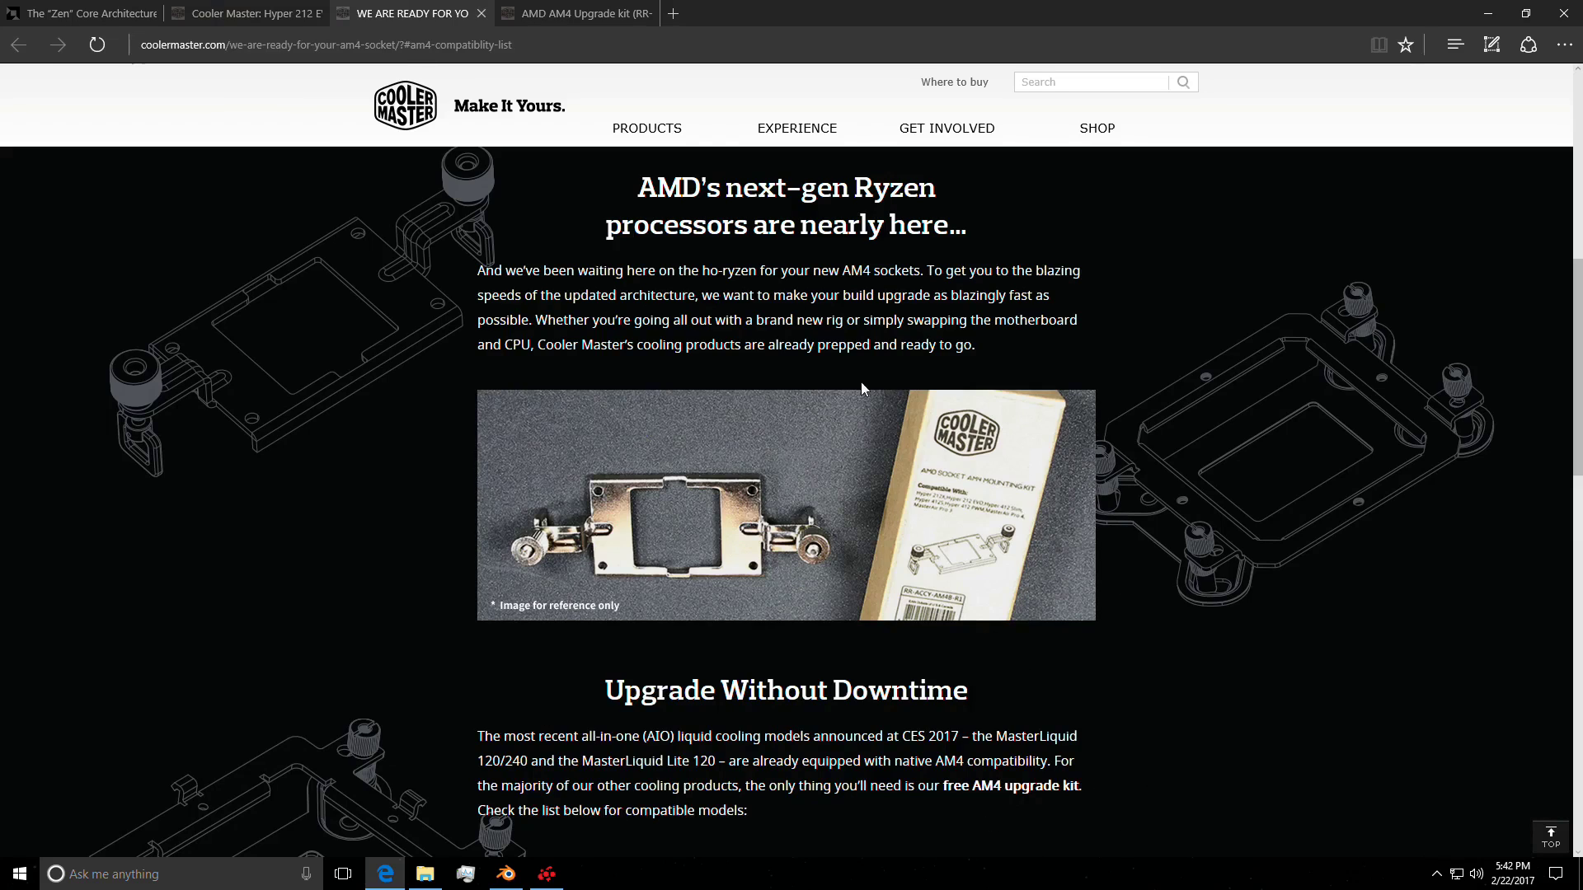
pyautogui.moveTo(1200, 442)
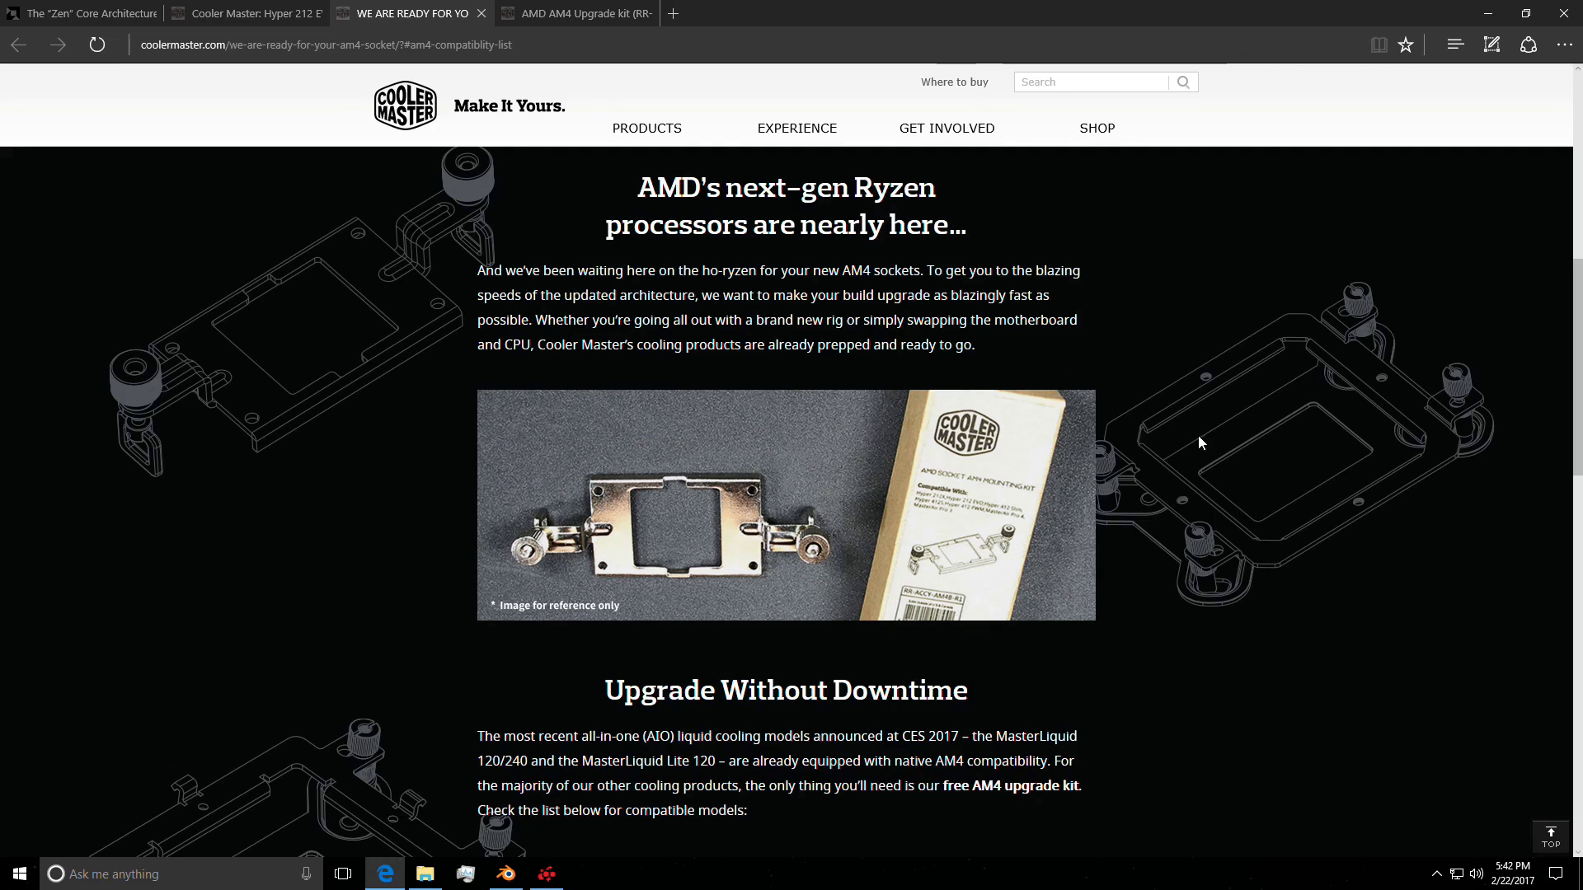
pyautogui.moveTo(251, 412)
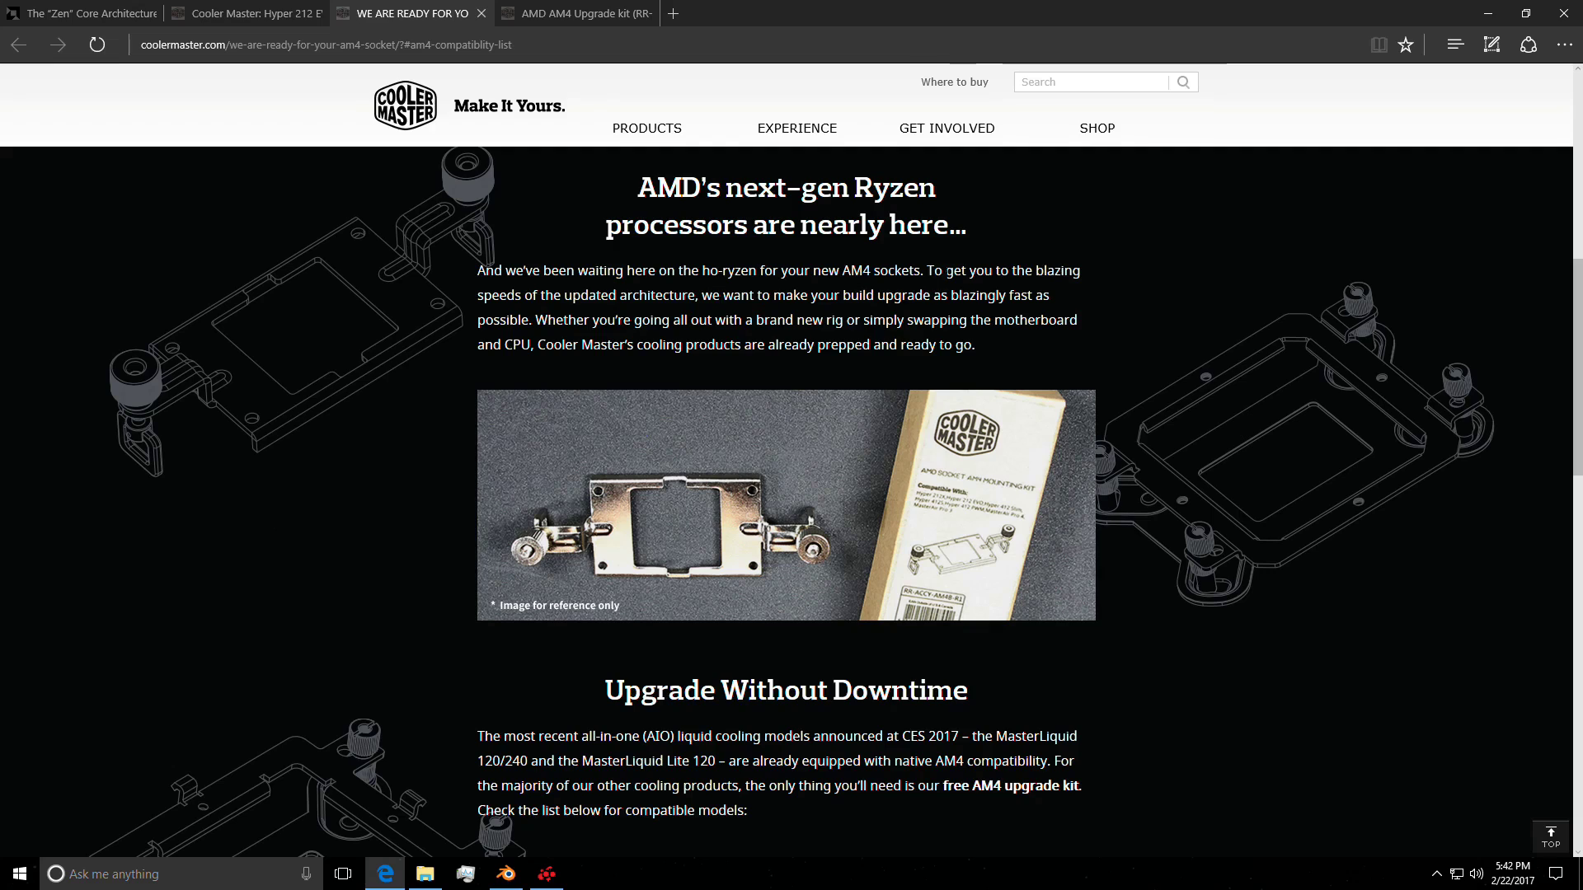
pyautogui.moveTo(1055, 331)
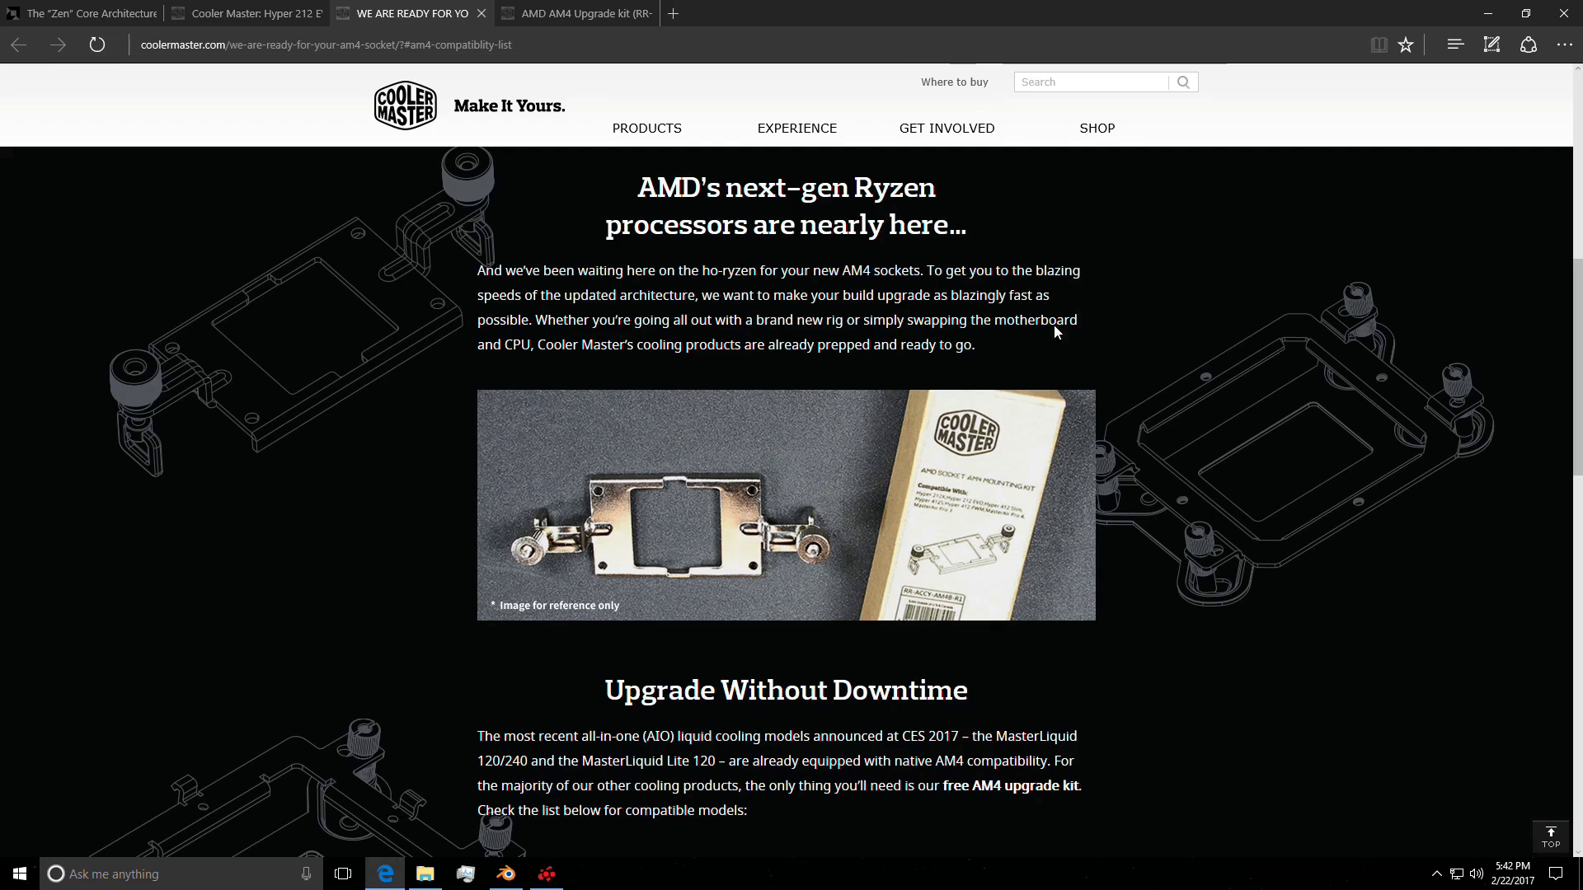
# - Switch from the AM4 readiness page to the AMD AM4 Upgrade Kit store listing ($0.00, expected 1 Mar 2017)
pyautogui.click(576, 13)
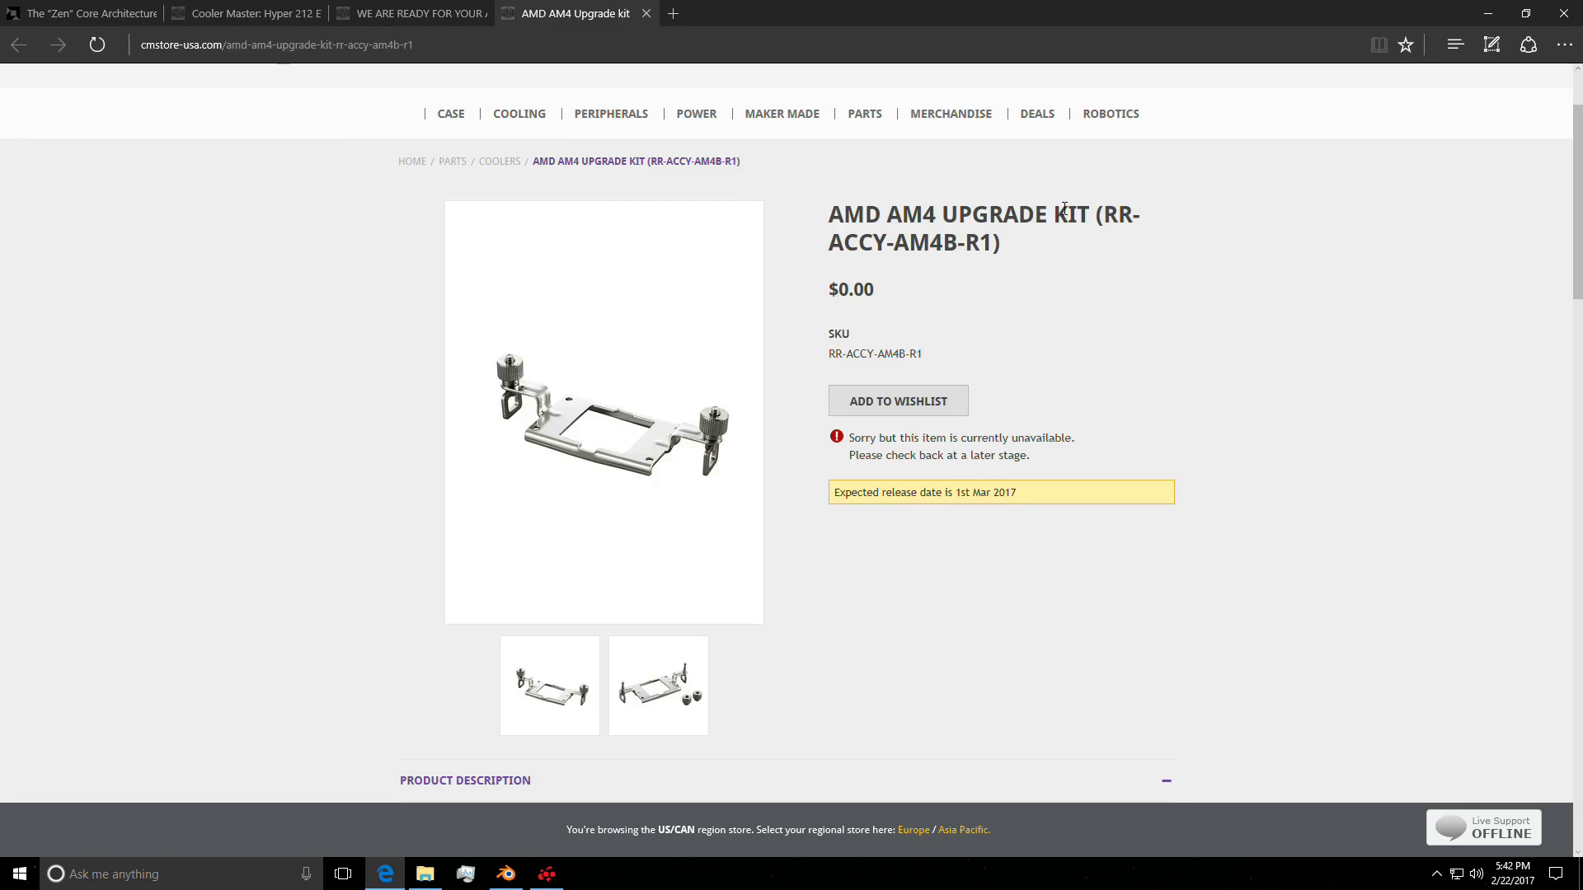
pyautogui.moveTo(862, 318)
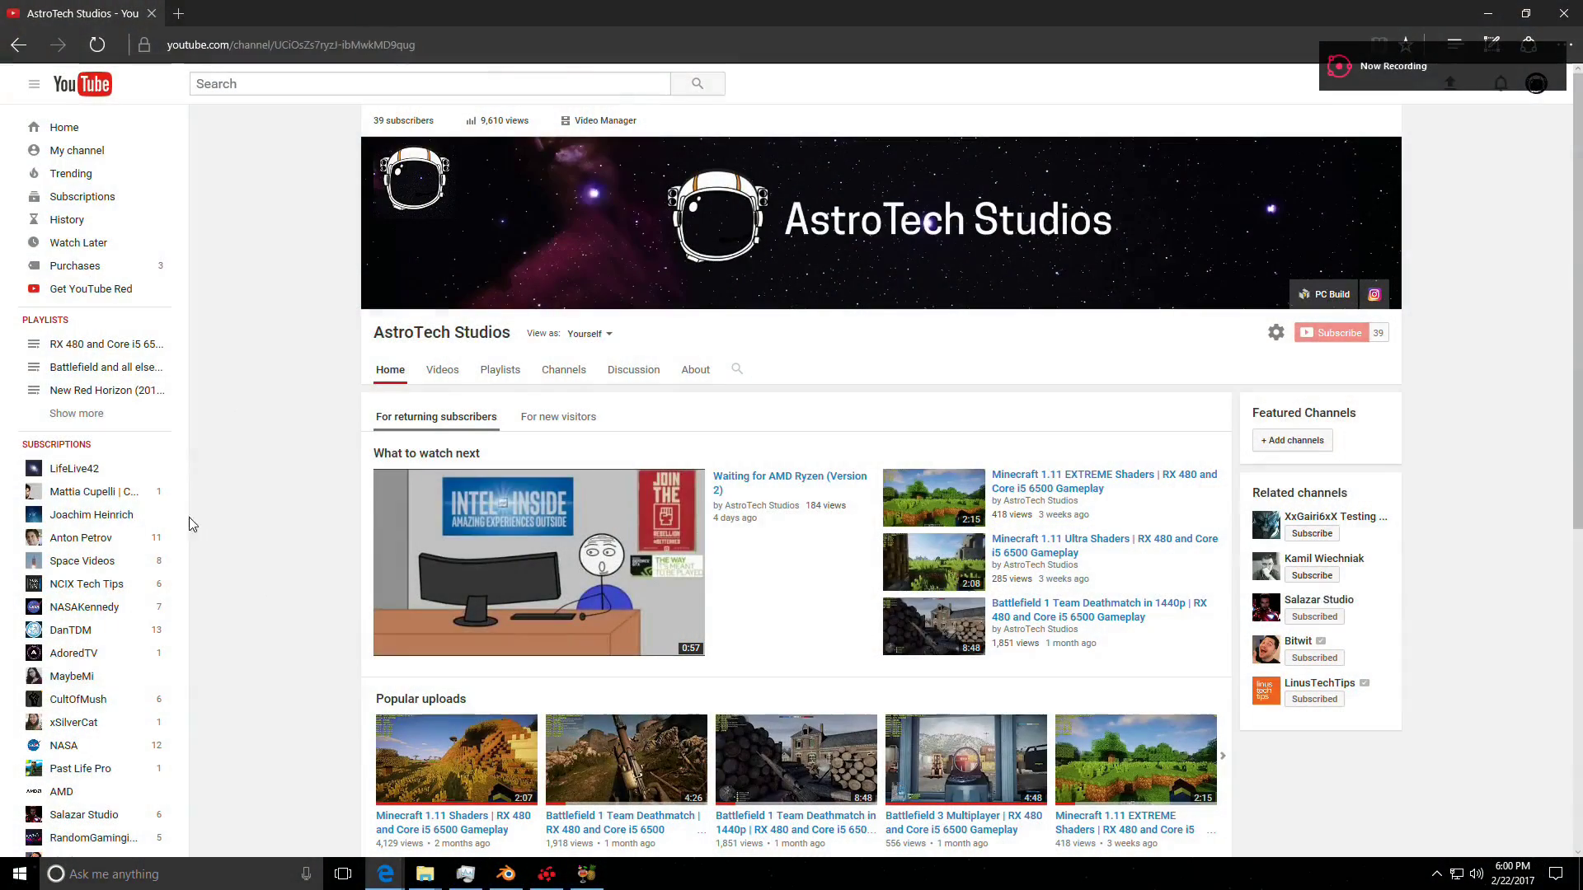
pyautogui.moveTo(1428, 312)
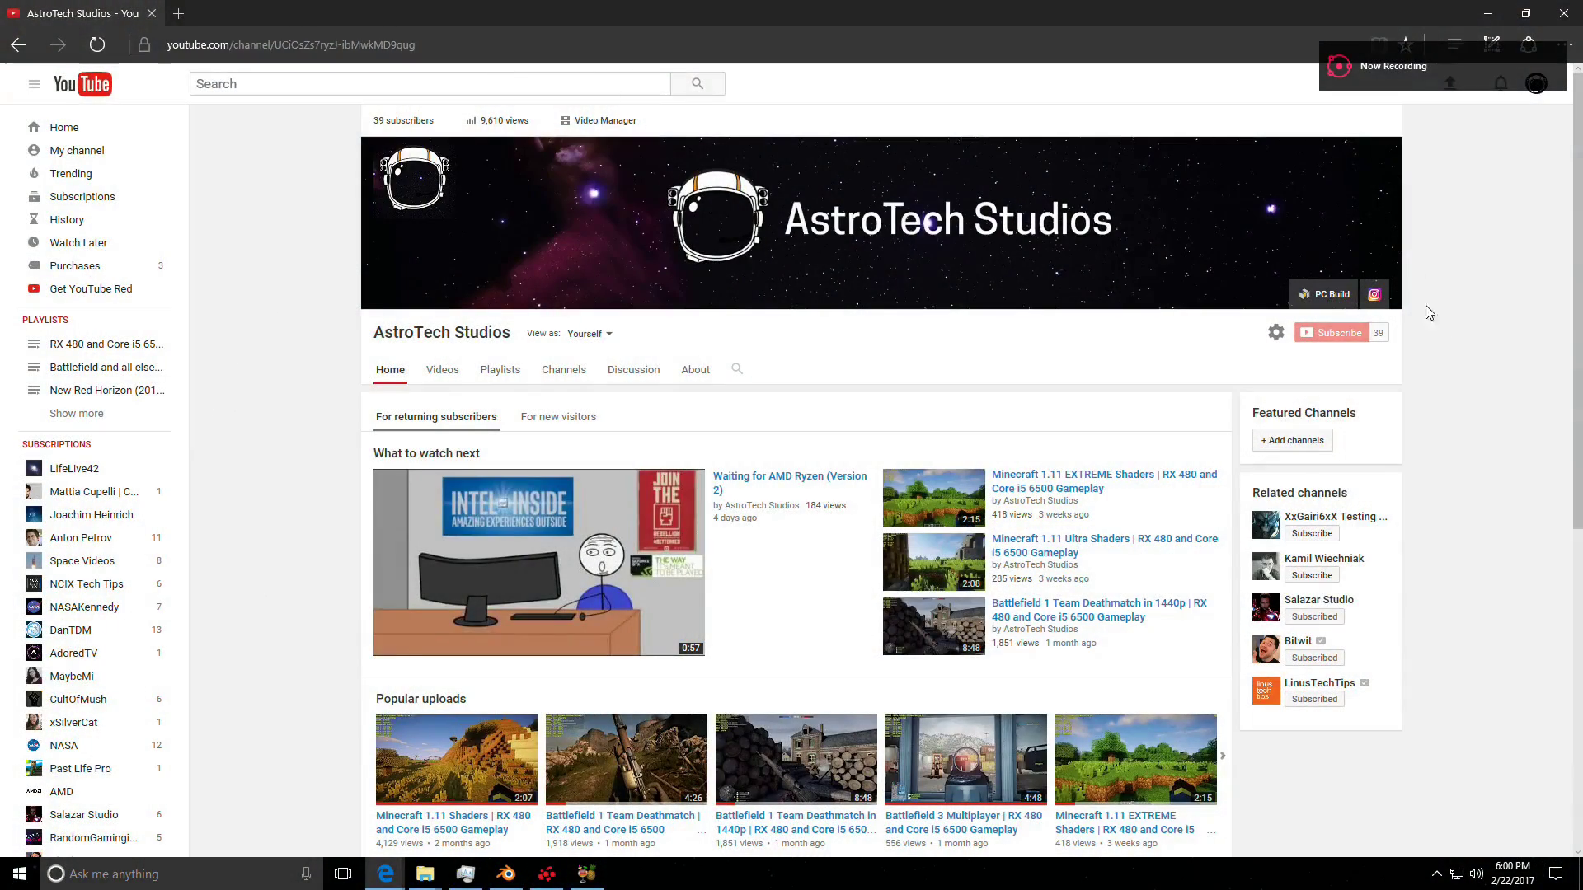
pyautogui.moveTo(863, 390)
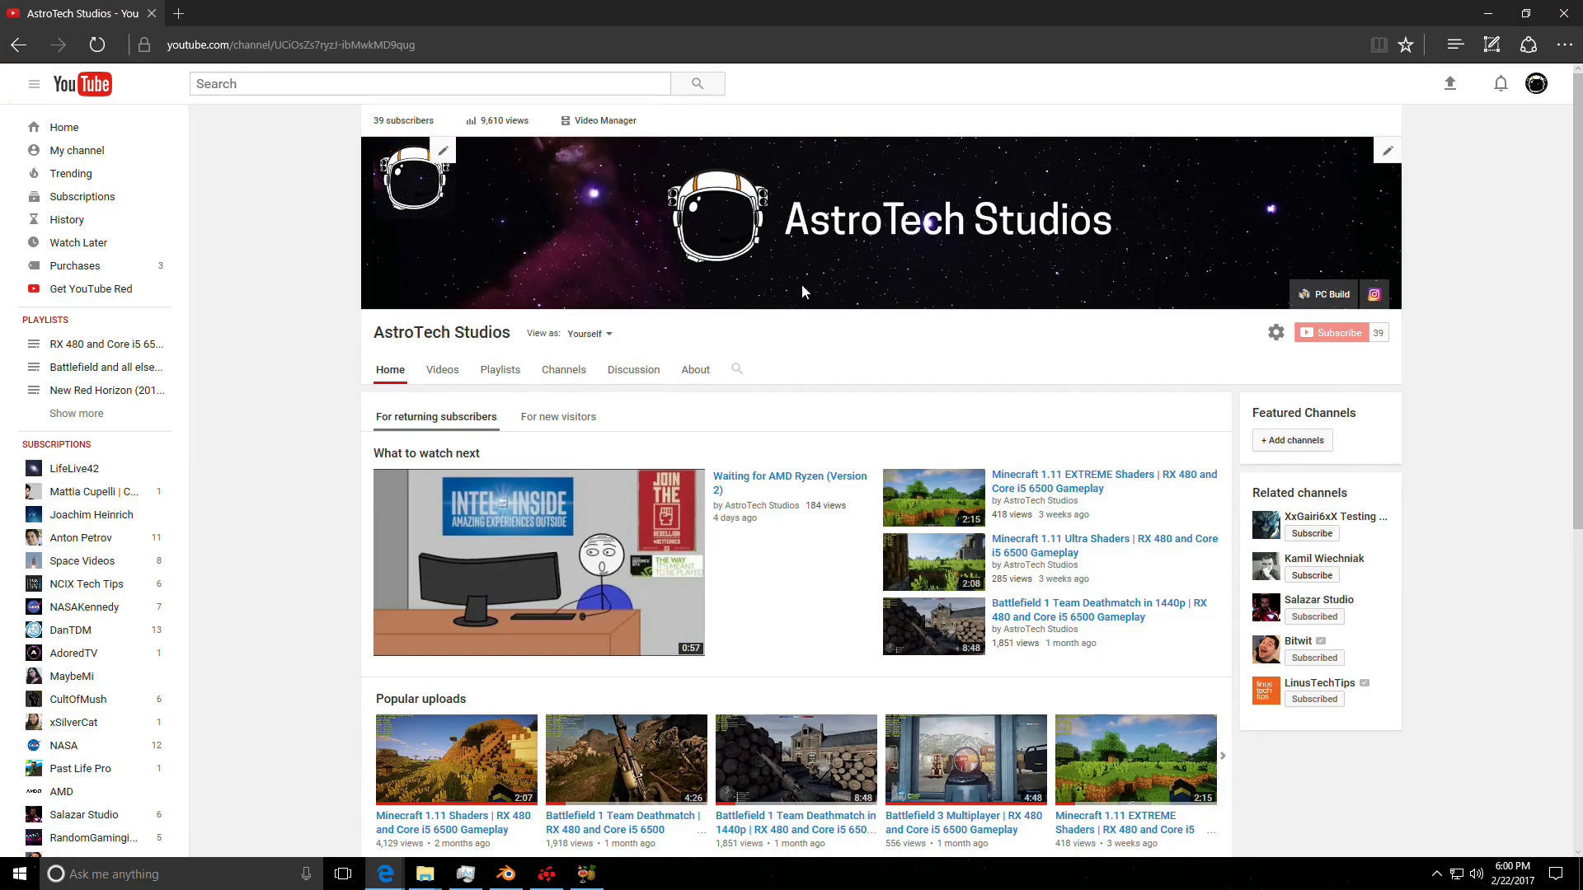
pyautogui.moveTo(1478, 312)
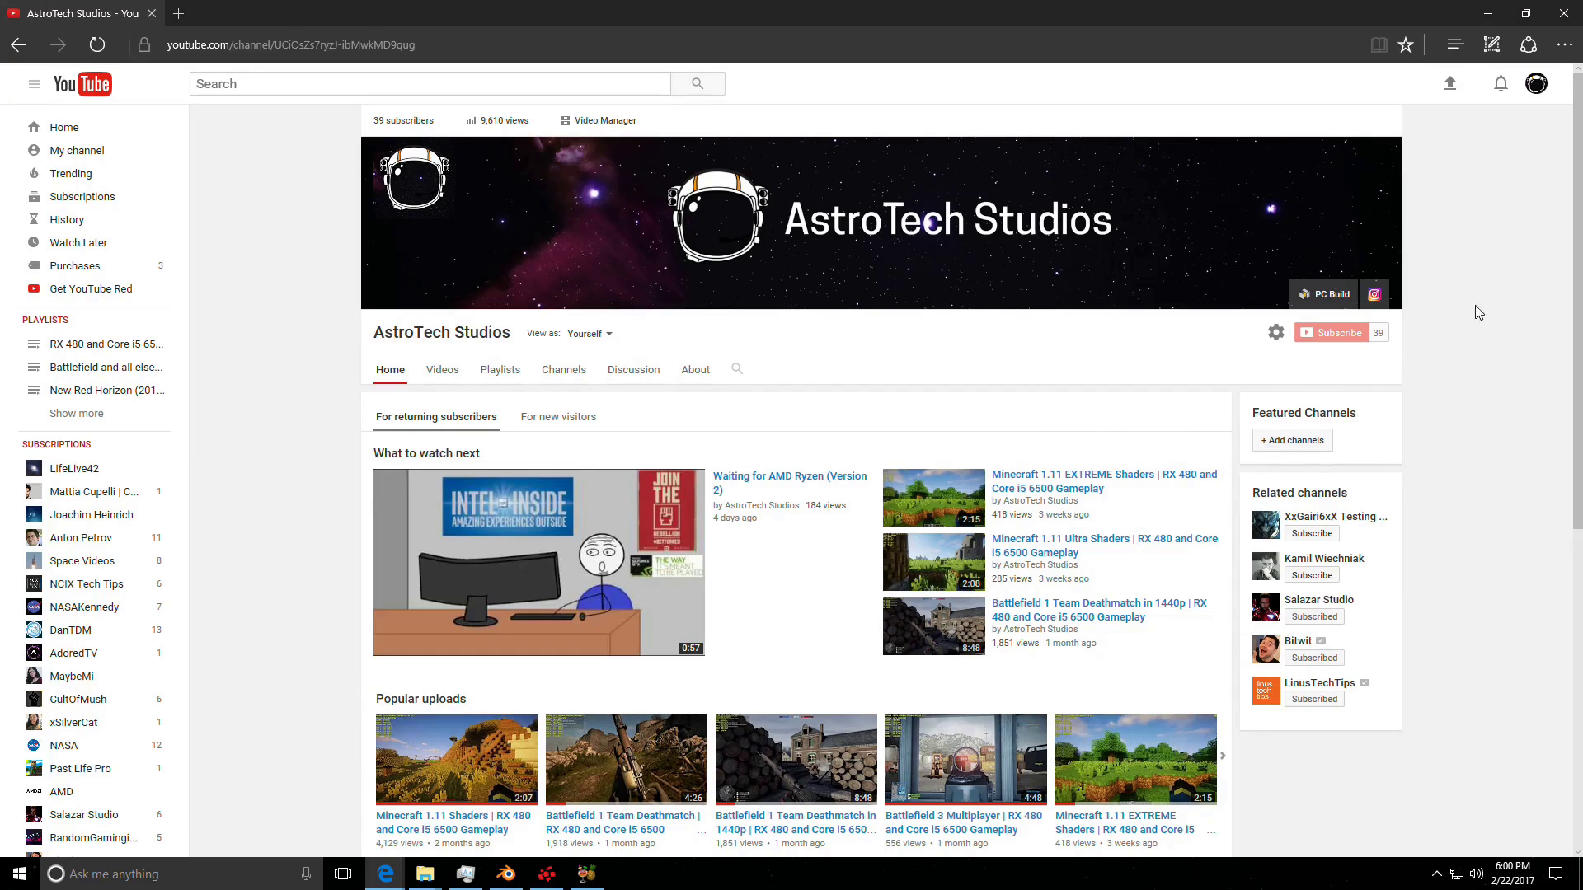